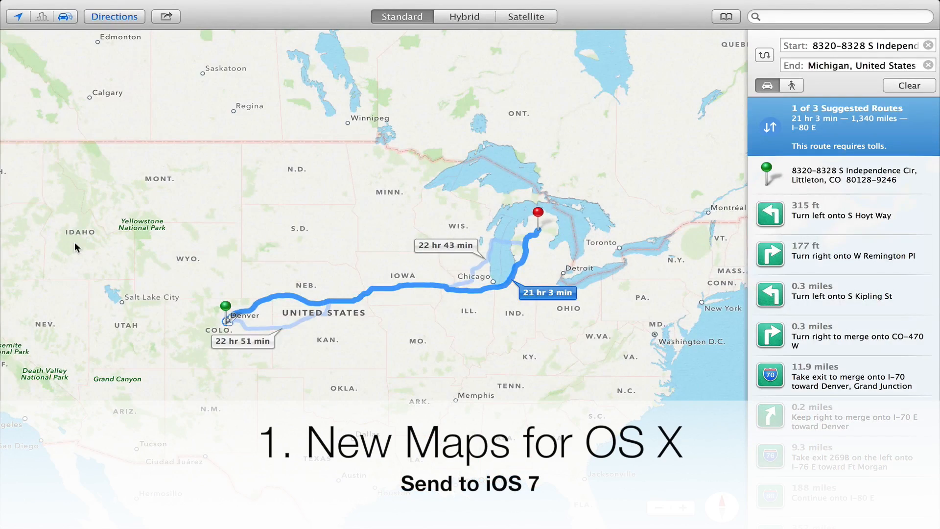
mouse_move(89, 249)
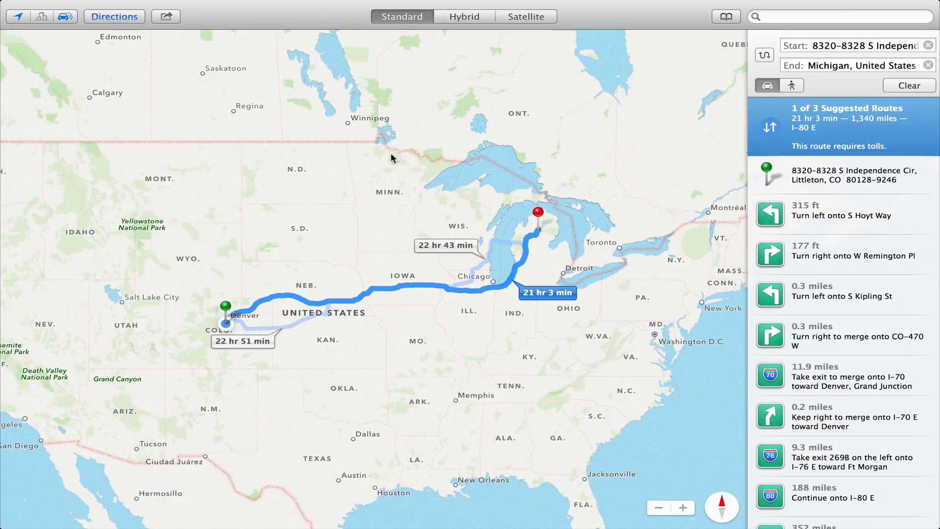
mouse_move(222, 99)
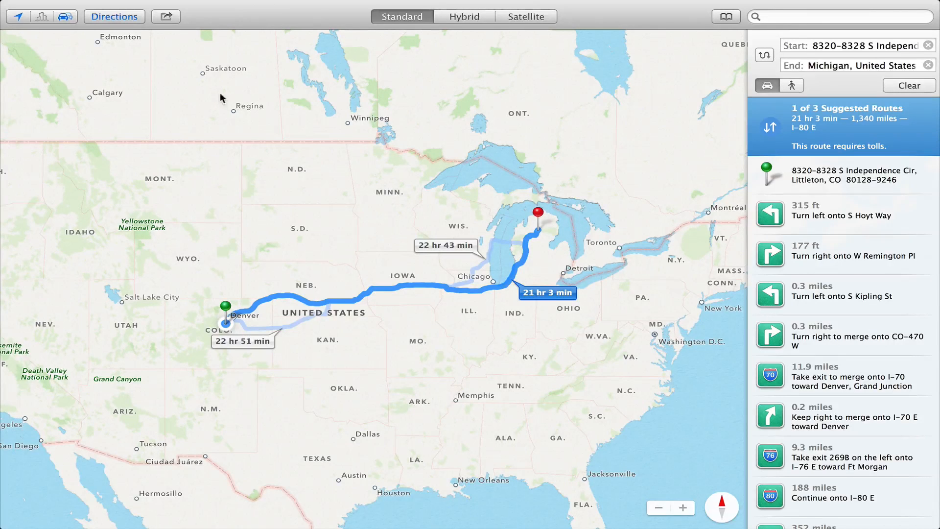
Share the Littleton to Michigan driving route from the toolbar to send it to the iPad
left_click(166, 16)
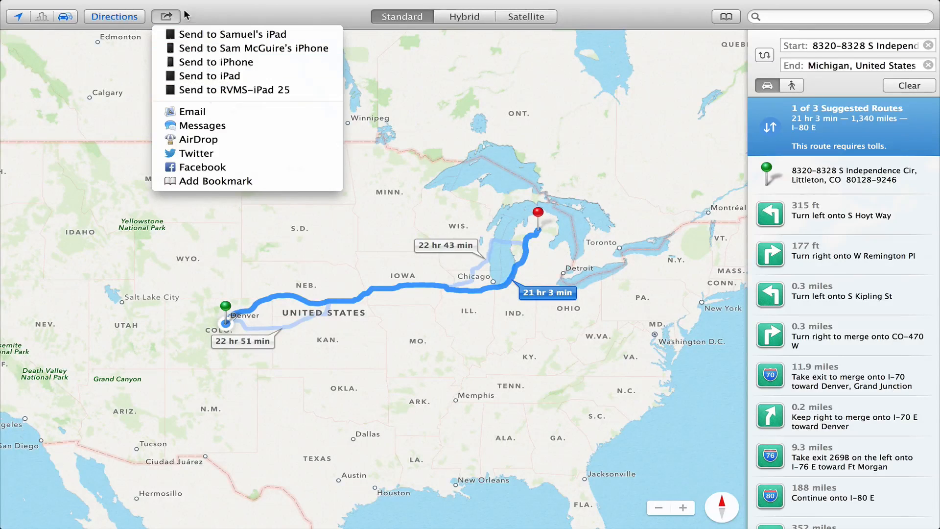
mouse_move(207, 18)
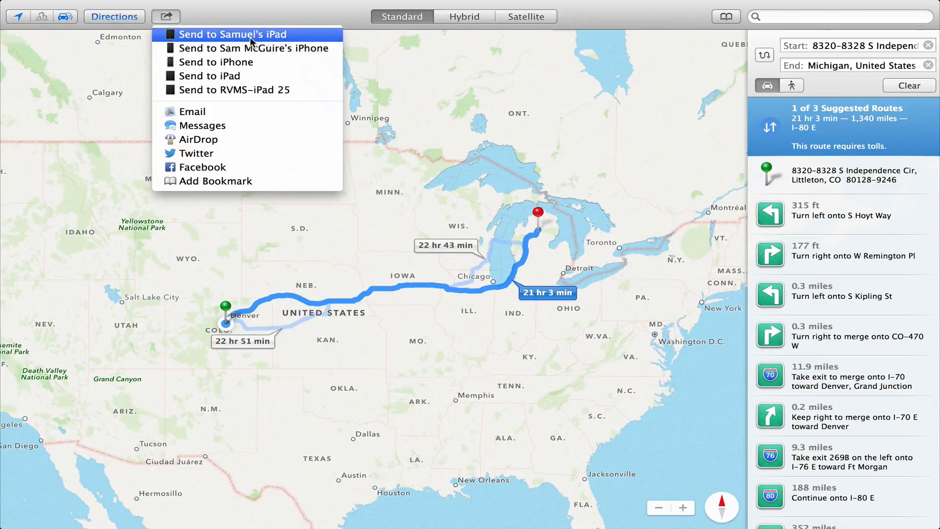
mouse_move(239, 40)
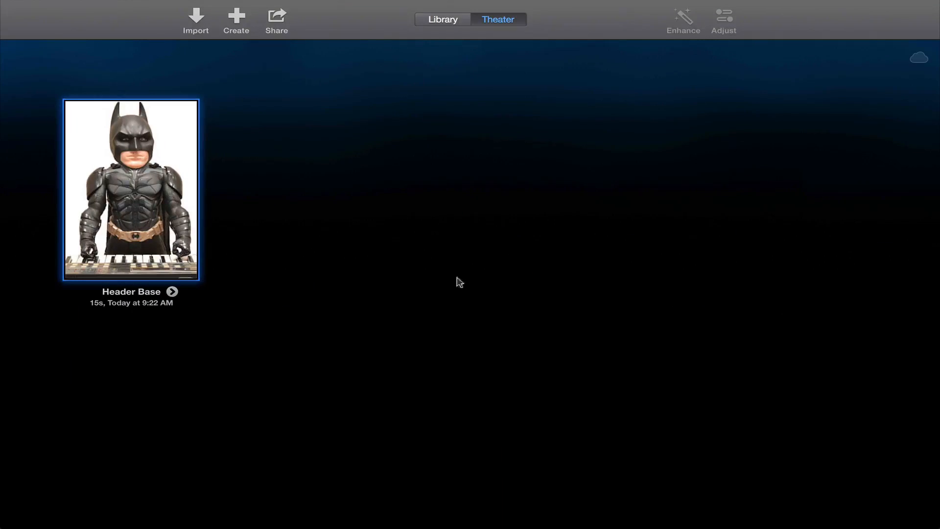
left_click(443, 20)
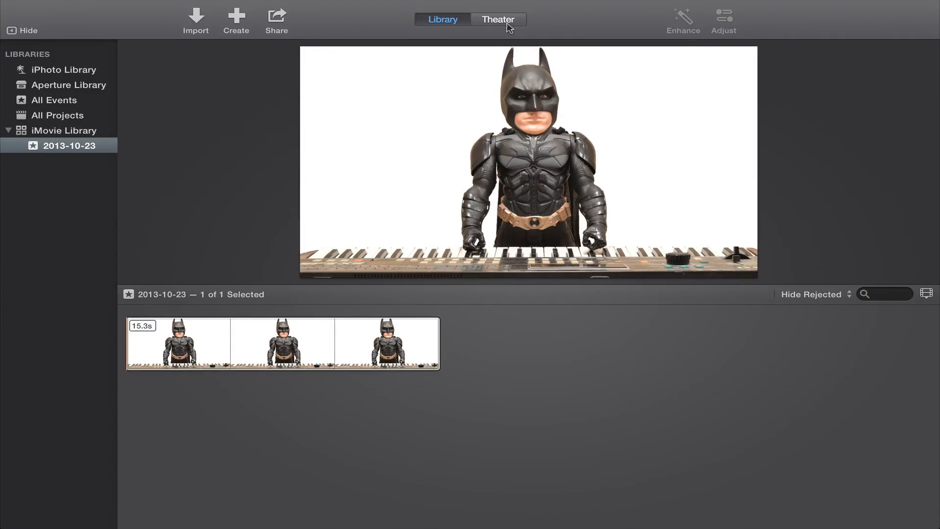
left_click(497, 18)
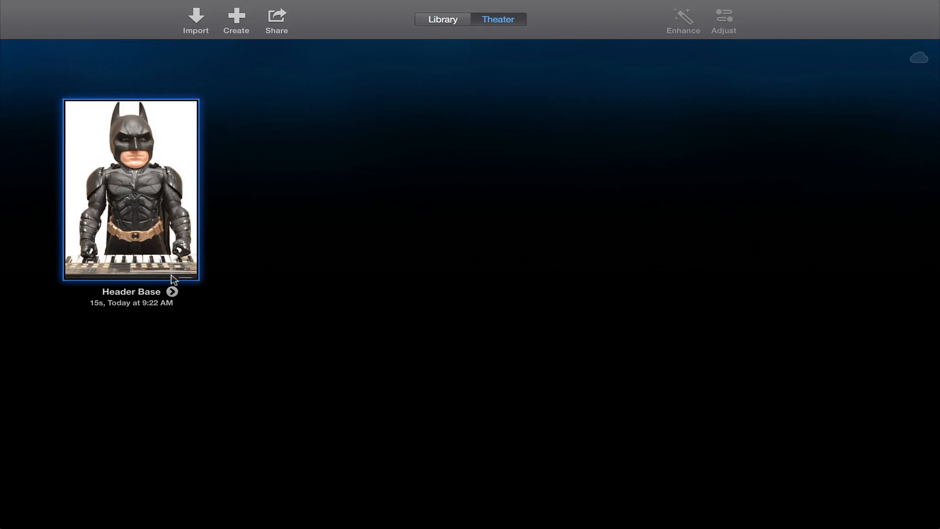
mouse_move(334, 311)
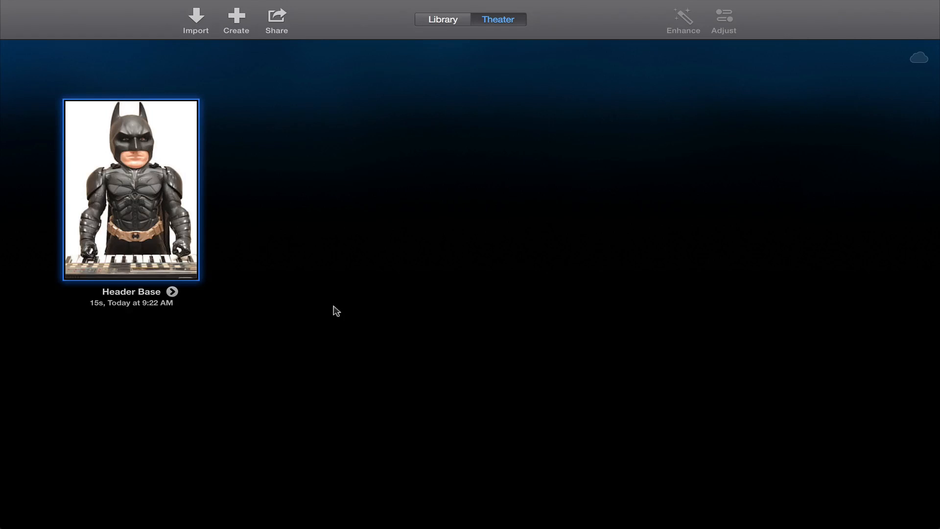
mouse_move(218, 214)
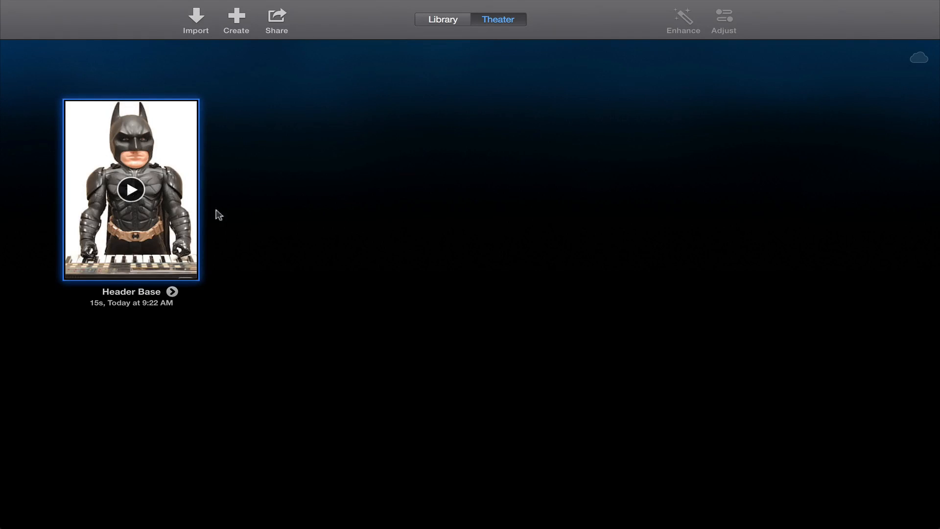
mouse_move(273, 202)
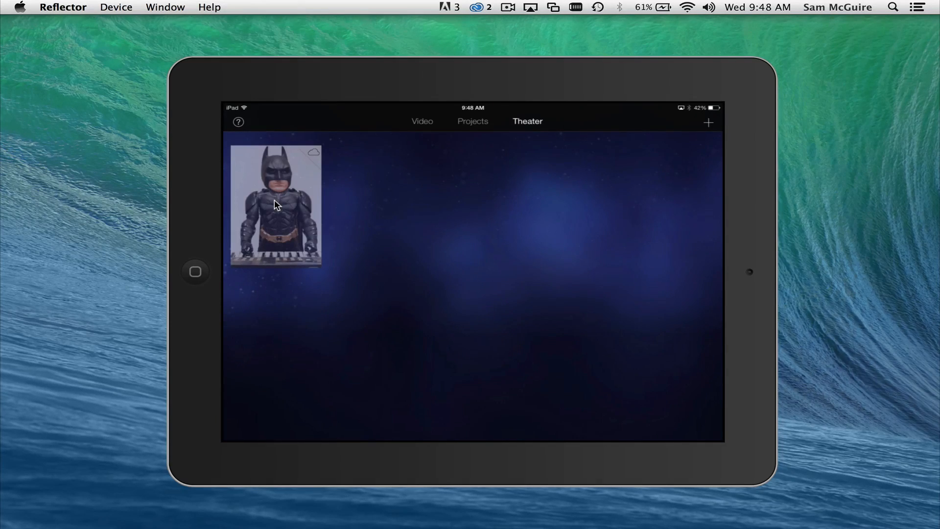
Play the synced Batman movie from the iMovie Theater tab on the mirrored iPad
left_click(276, 205)
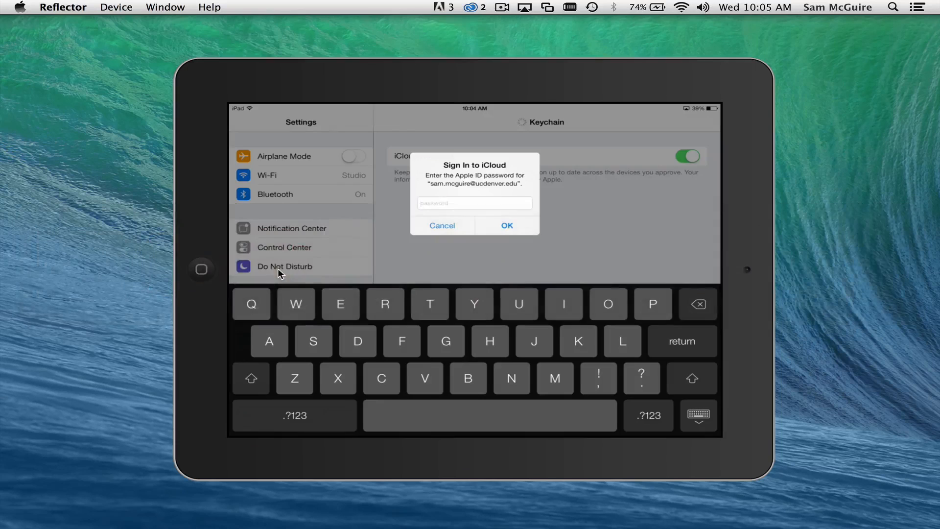
Confirm the Apple ID password for iCloud Keychain on the iPad and view the Mac's approval request
left_click(441, 225)
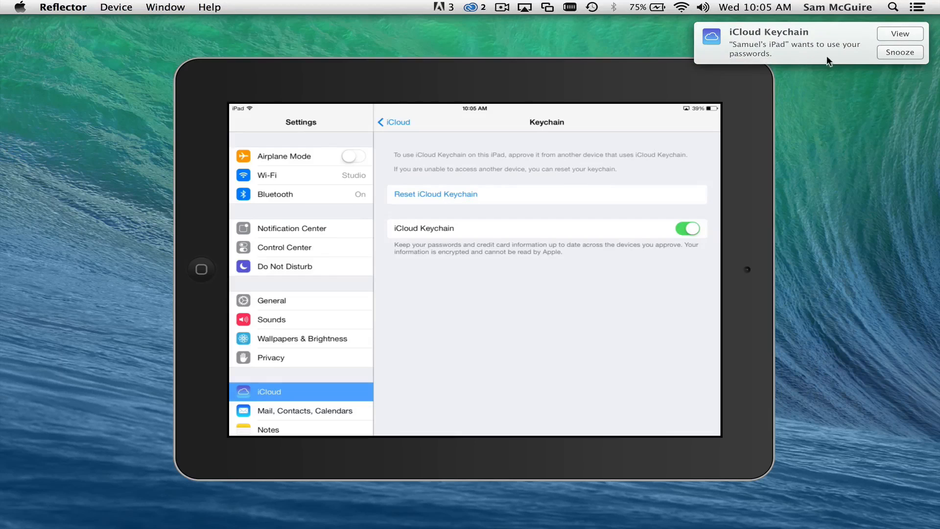
left_click(899, 33)
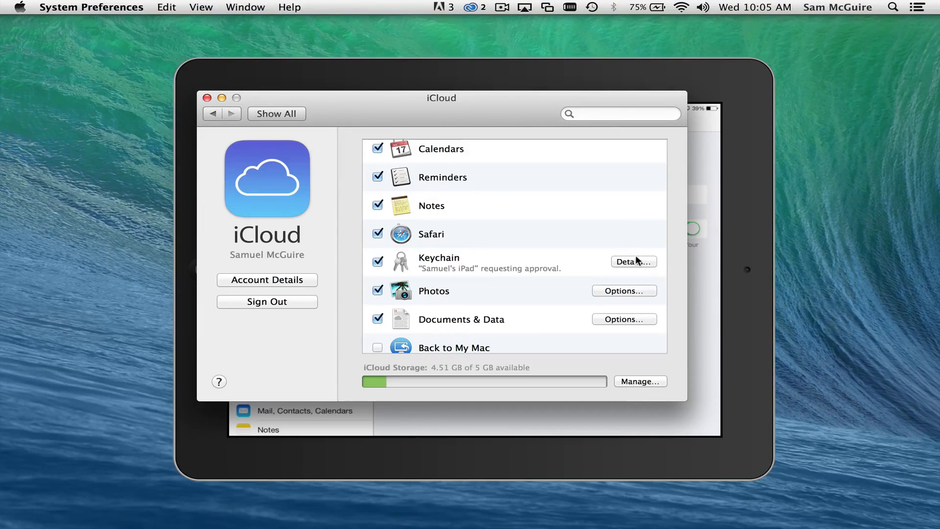
left_click(634, 261)
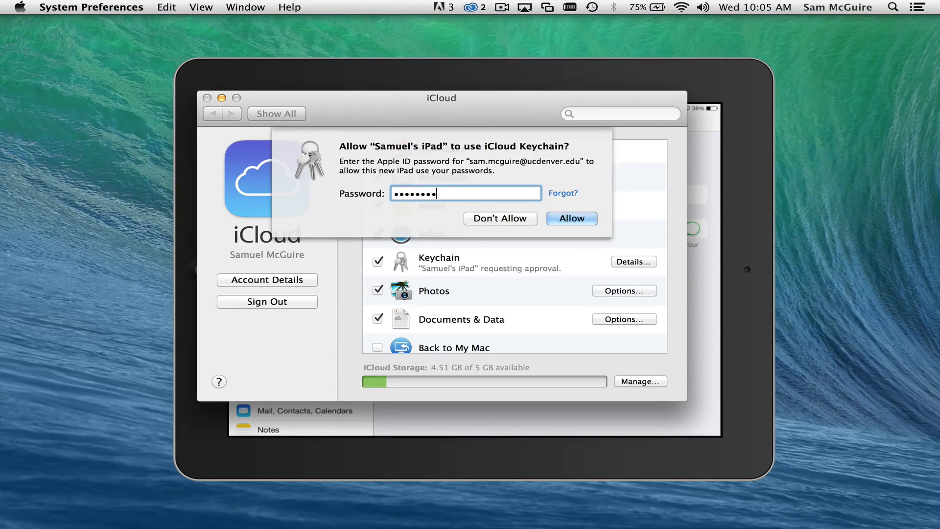
left_click(571, 218)
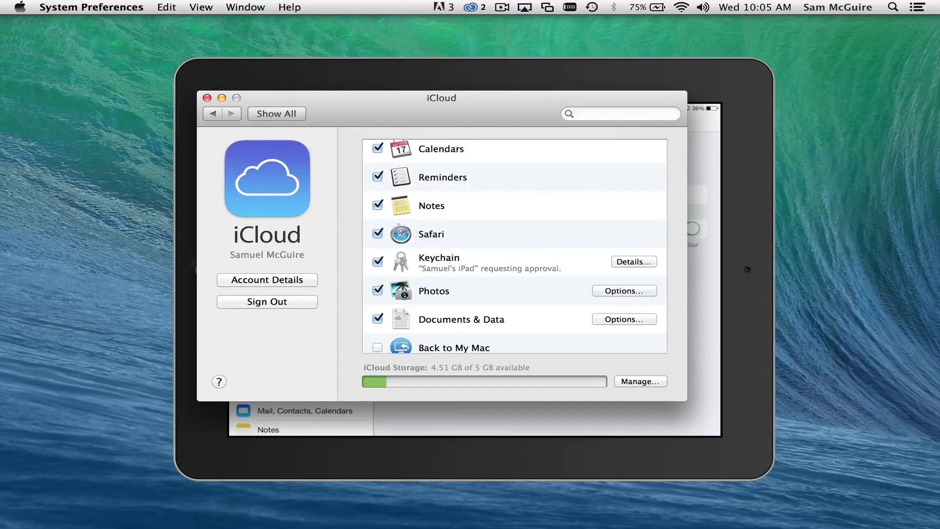
left_click(633, 261)
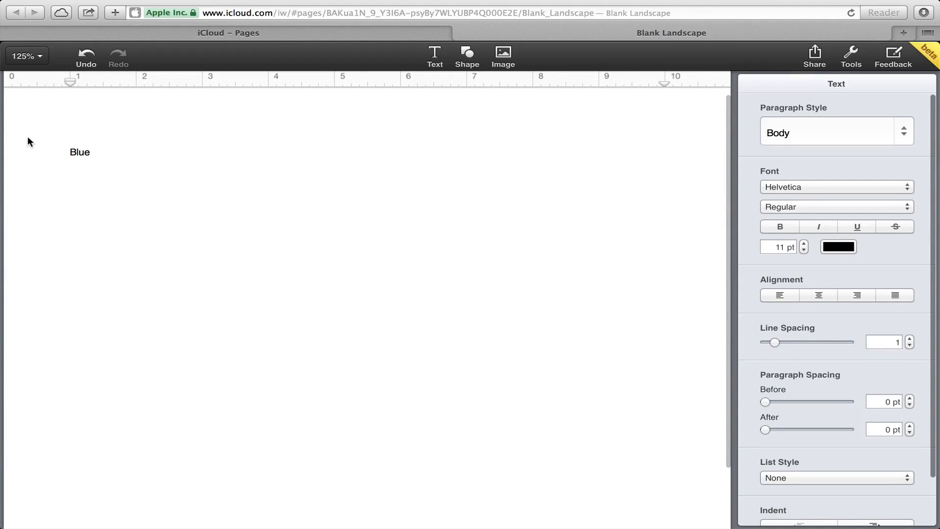
Complete the Pages document text to read "Blue dogs eat green eggs."
type("dogs eat")
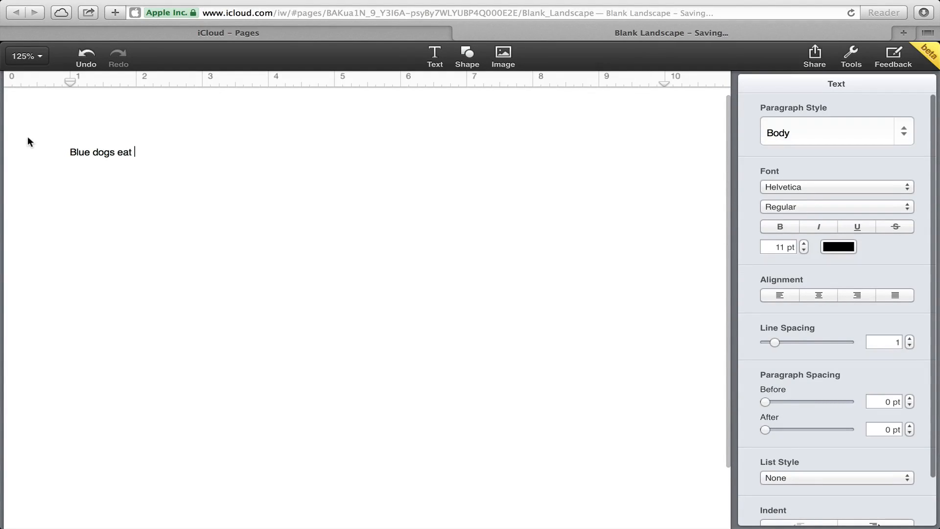
type("green e")
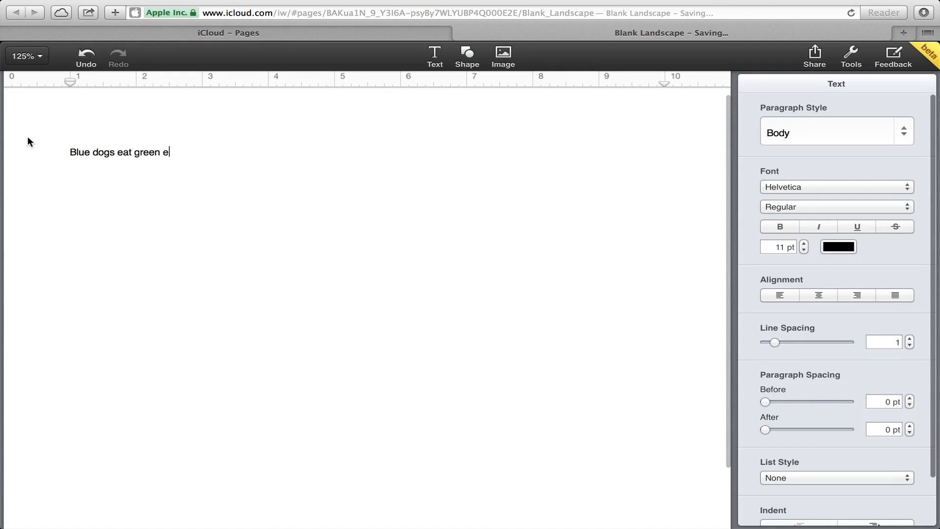
type("ggs.")
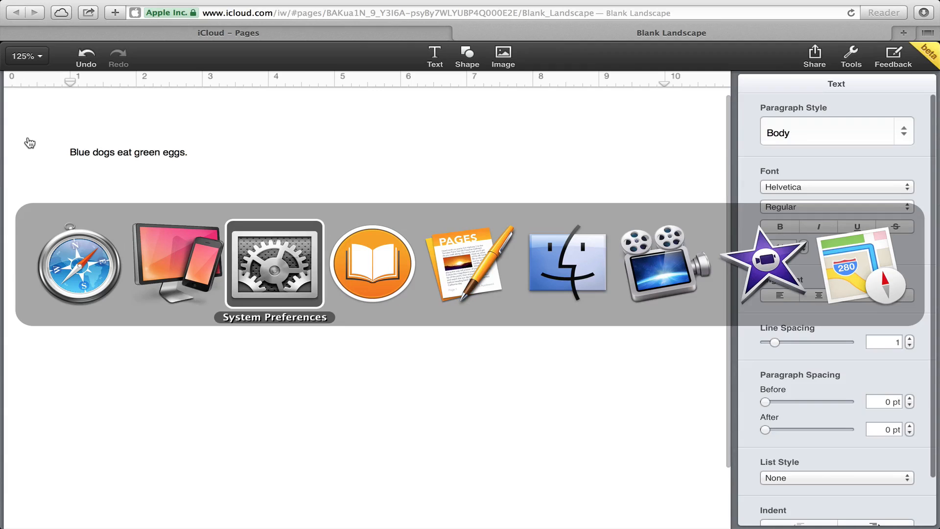
mouse_move(168, 274)
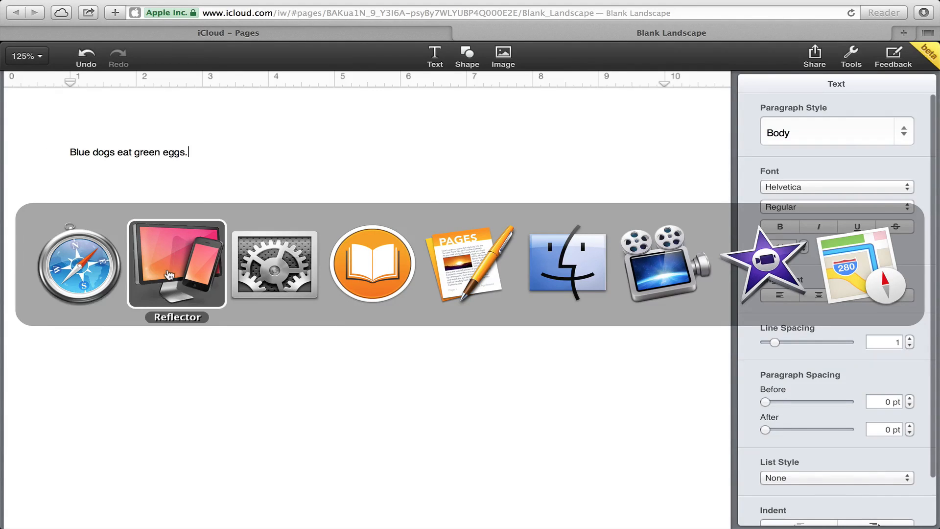
On the mirrored iPad's Pages document, add a new line reading "True." after the sentence
left_click(175, 264)
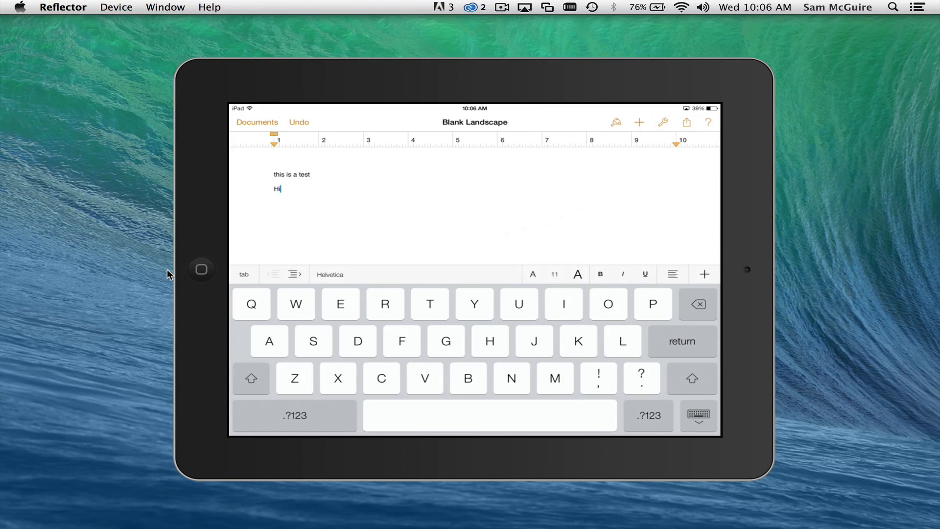
mouse_move(292, 248)
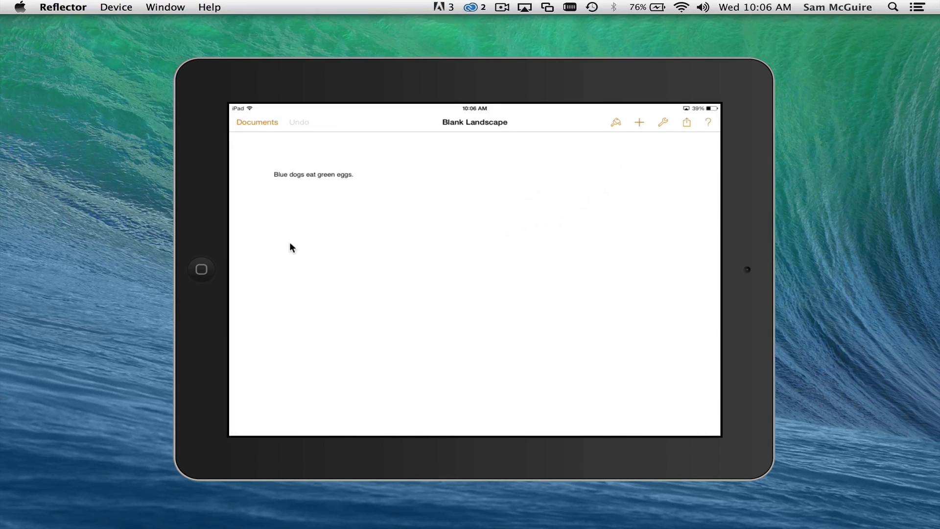
left_click(352, 174)
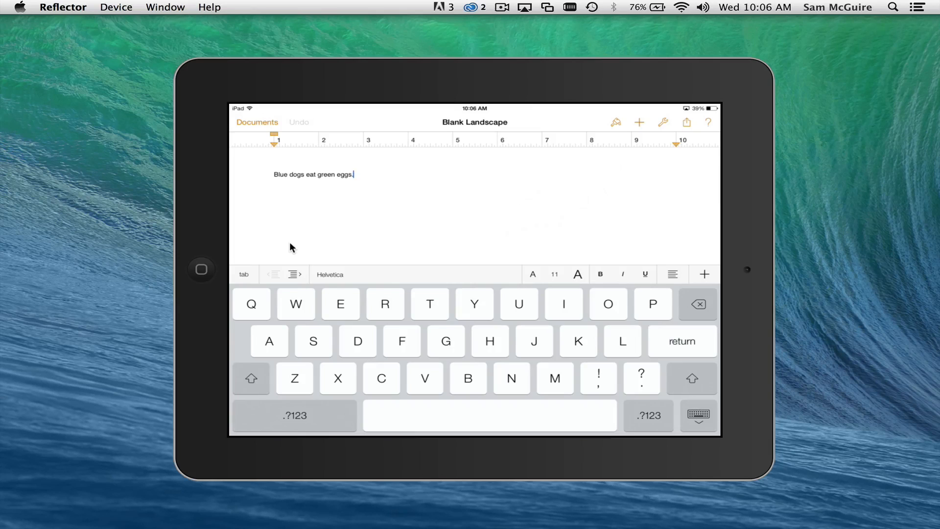
key("return")
type("T")
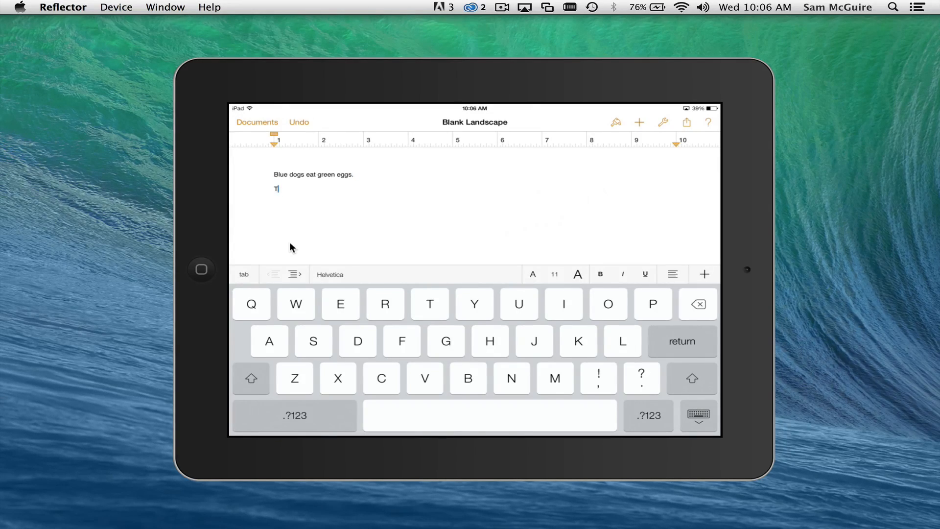
type("rue.")
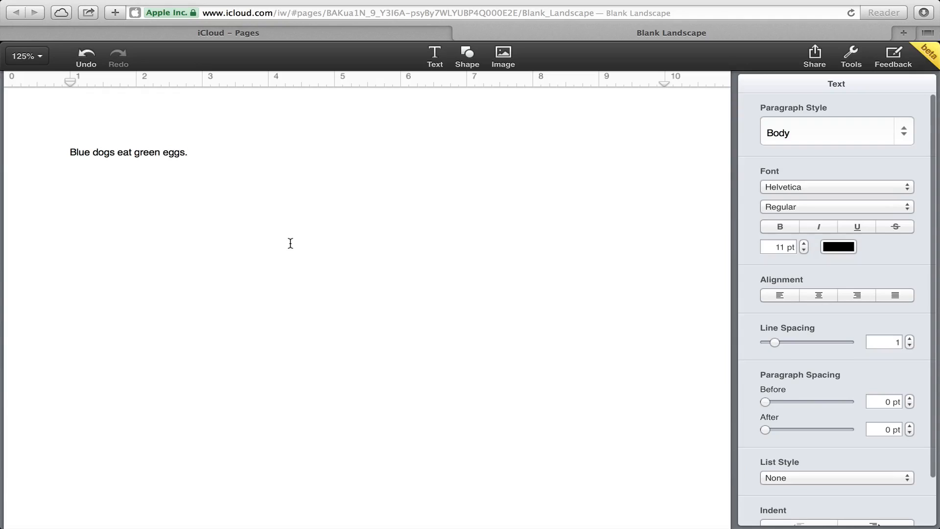
Return to the iCloud Pages document in Safari and accept the "Your document was updated" alert
left_click(188, 152)
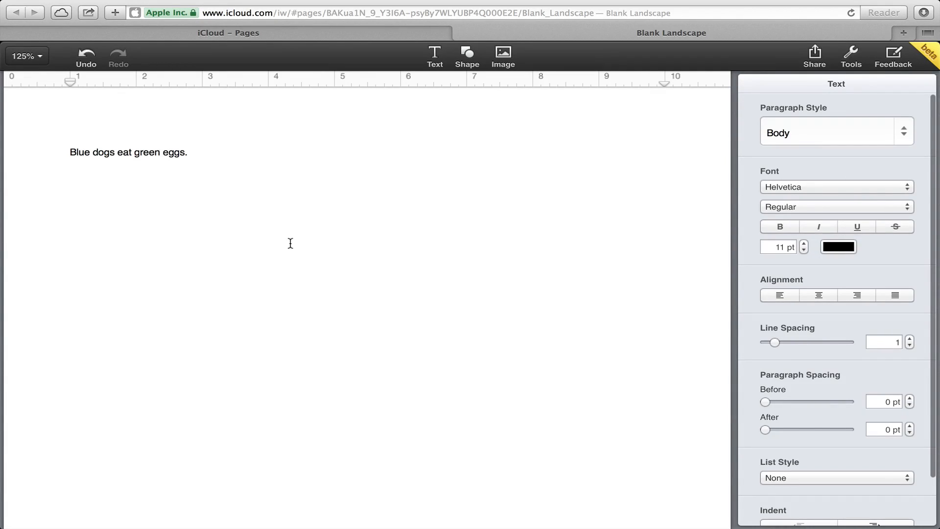
left_click(188, 151)
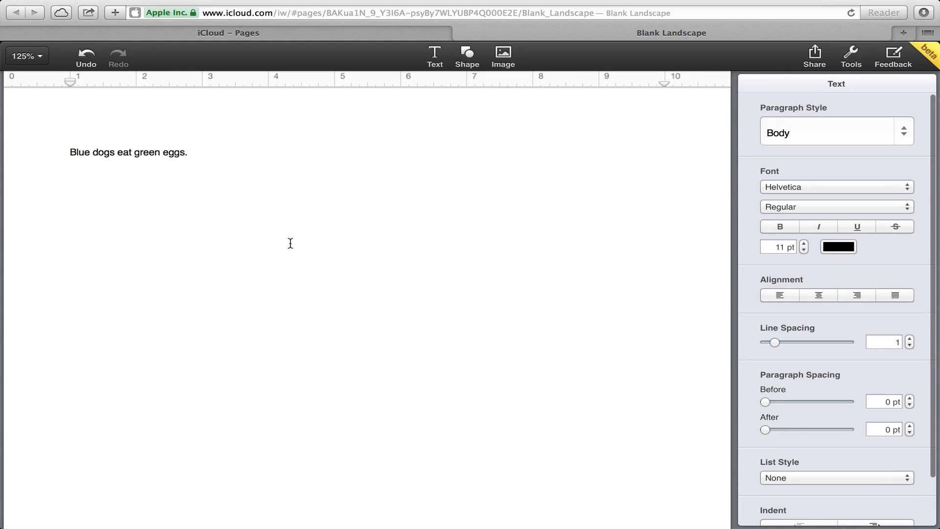
left_click(188, 152)
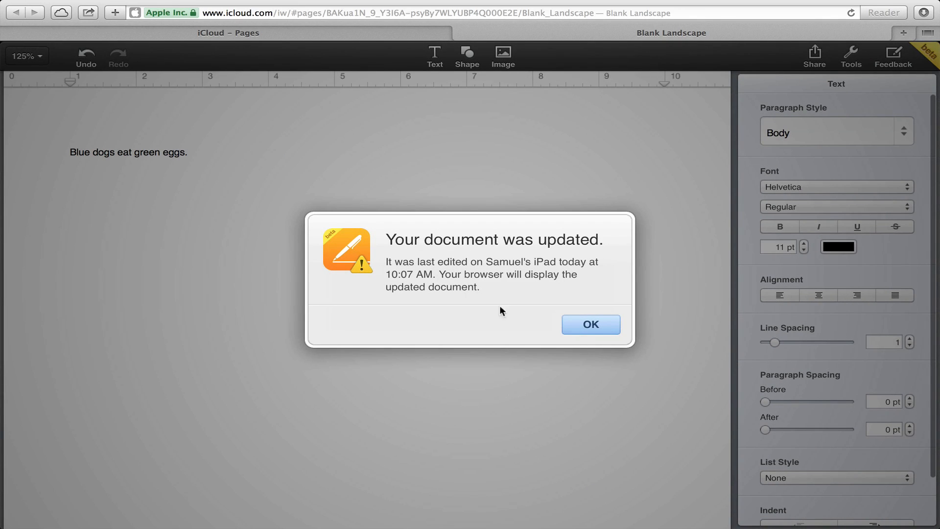
left_click(591, 324)
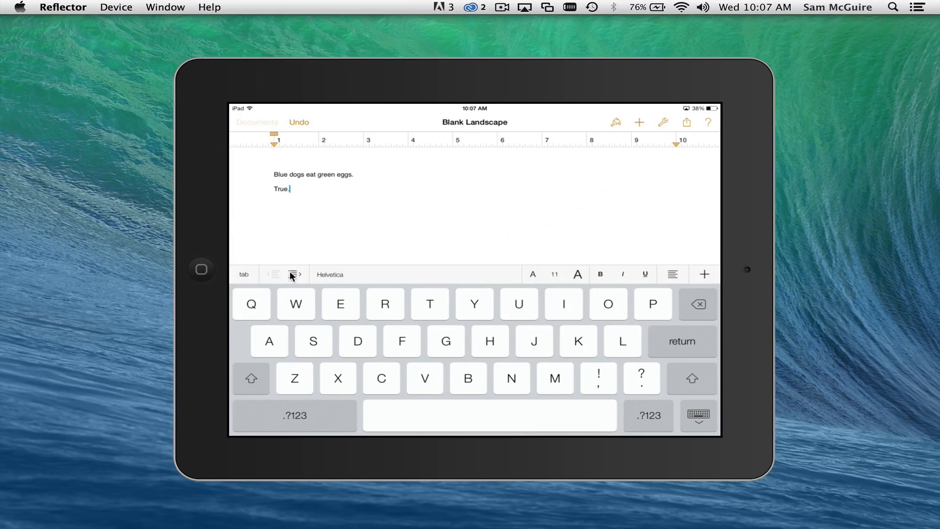
Leave the iPad Pages document for the Documents list before switching to iBooks on the Mac
left_click(256, 122)
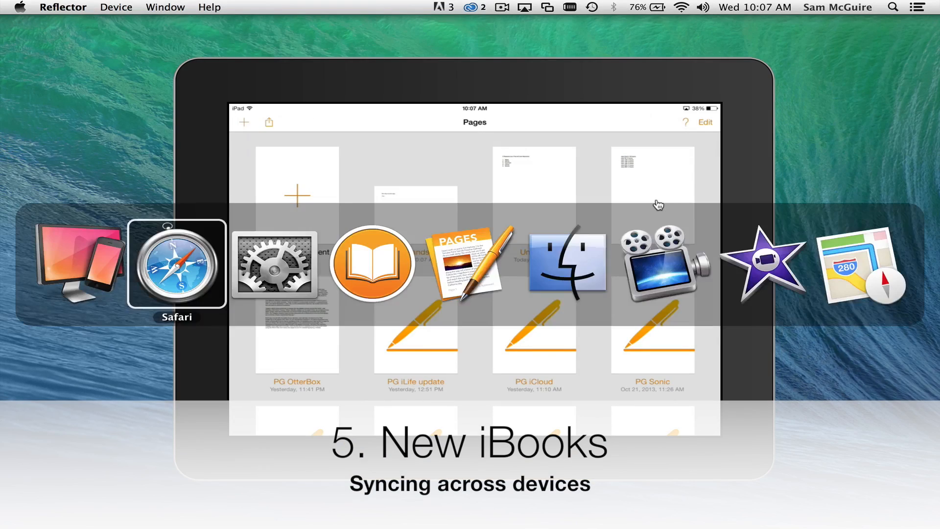
mouse_move(470, 270)
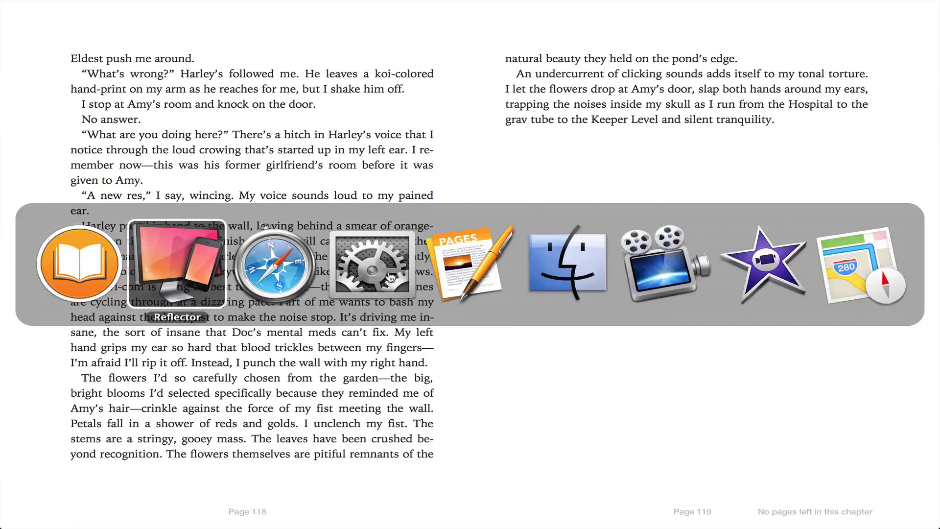
Open Across the Universe in iBooks on the mirrored iPad, view the synced highlight and bookmark that page
left_click(176, 265)
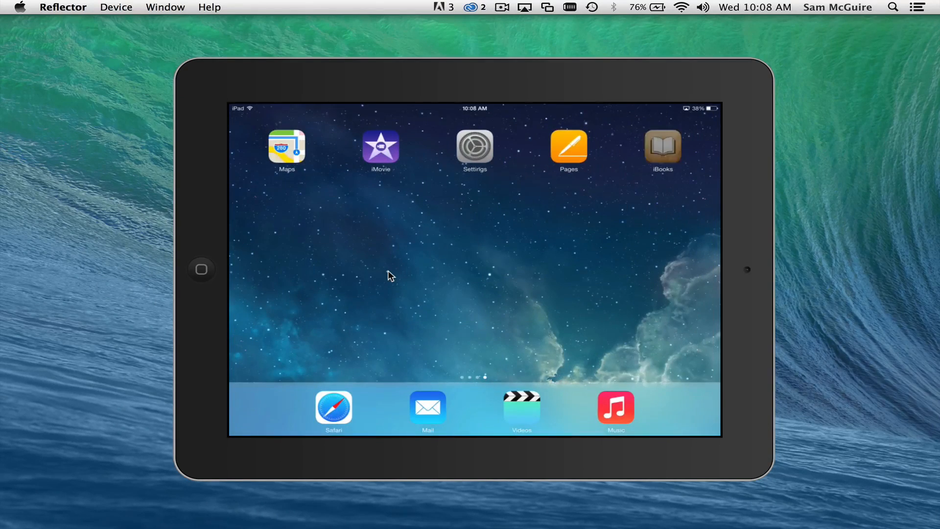
left_click(662, 147)
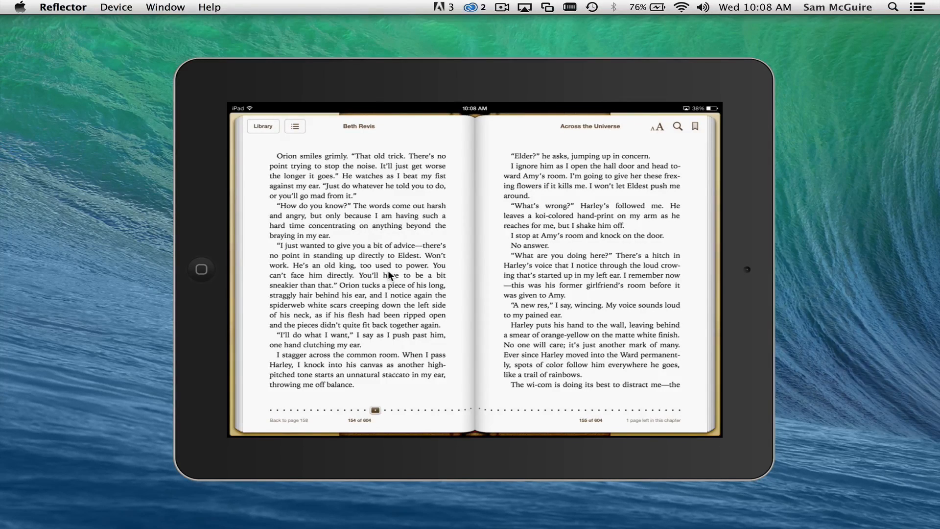
mouse_move(161, 206)
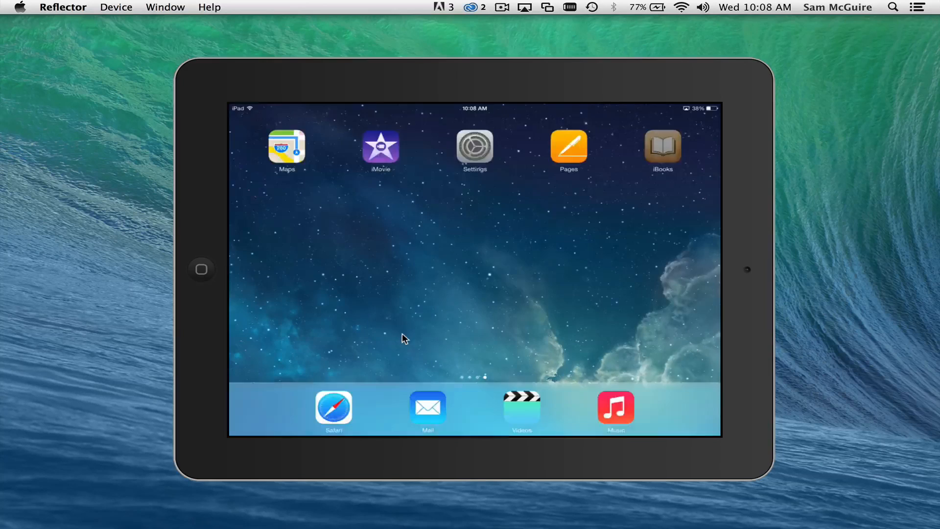
left_click(662, 147)
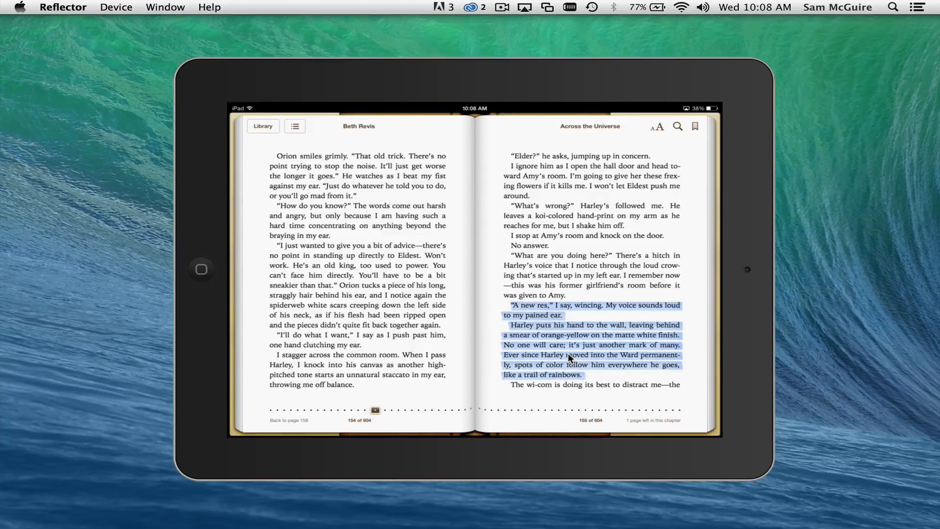
left_click(694, 125)
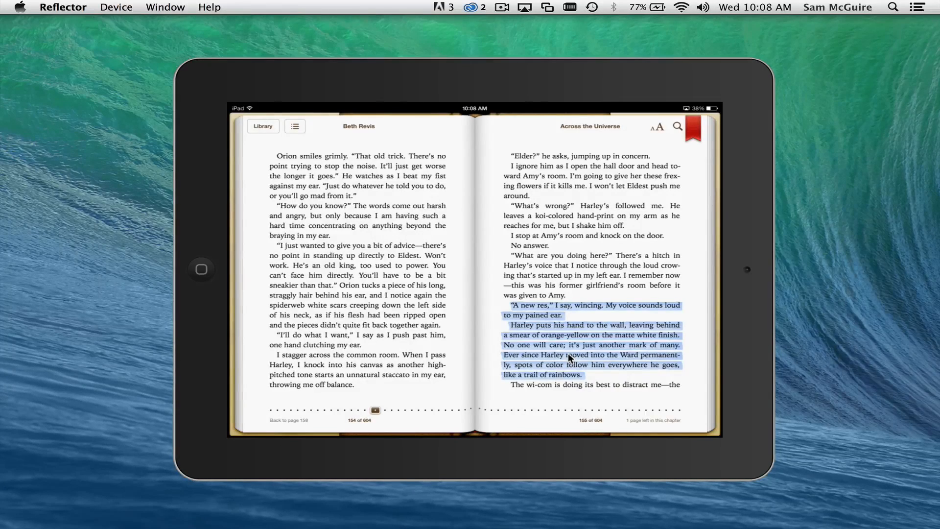